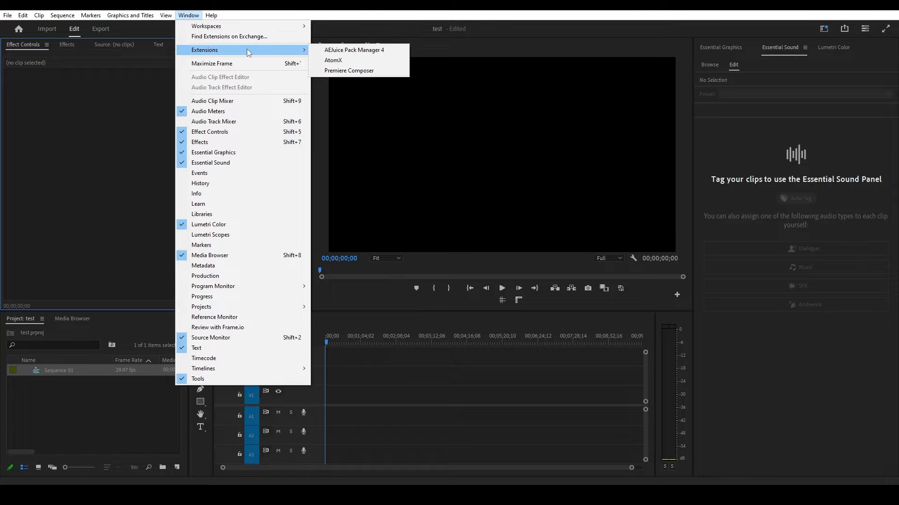
Step: Bring up the Voiceover AI pack inside the AEJuice Pack Manager extension
left_click(353, 49)
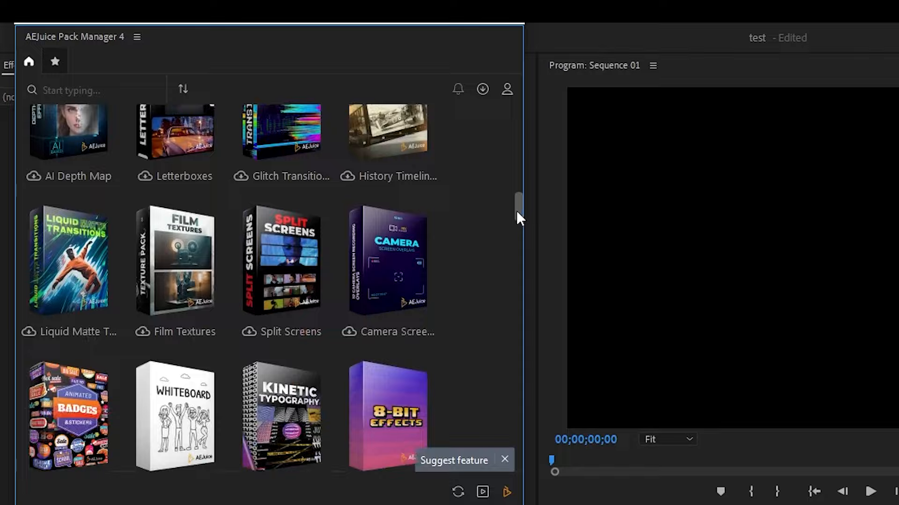
scroll("down", 3)
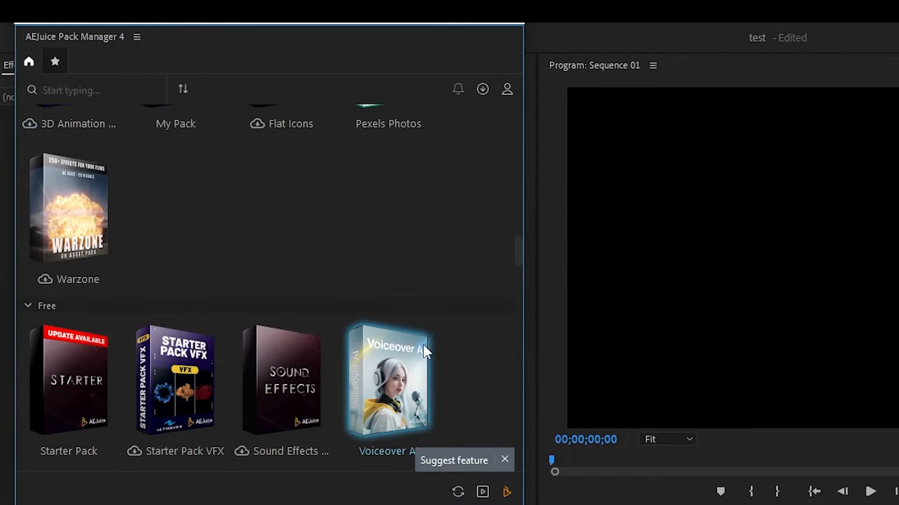
left_click(387, 379)
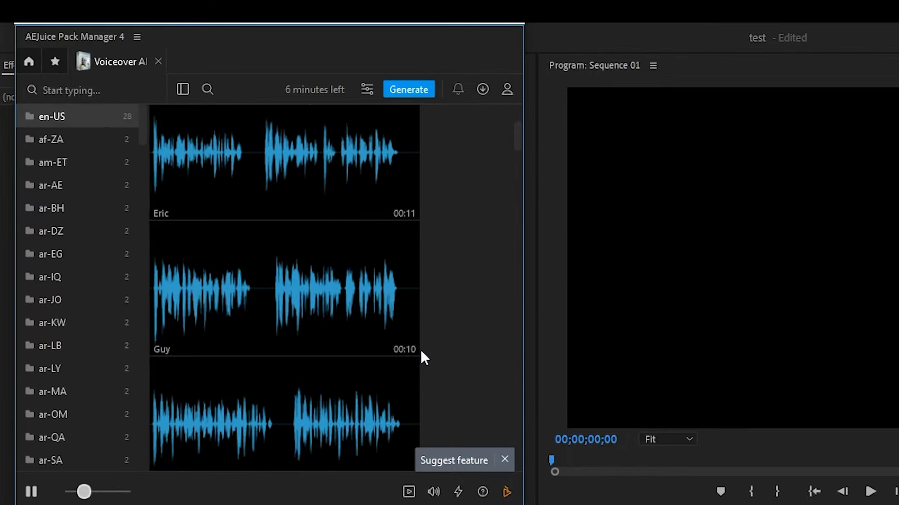
scroll("down", 3)
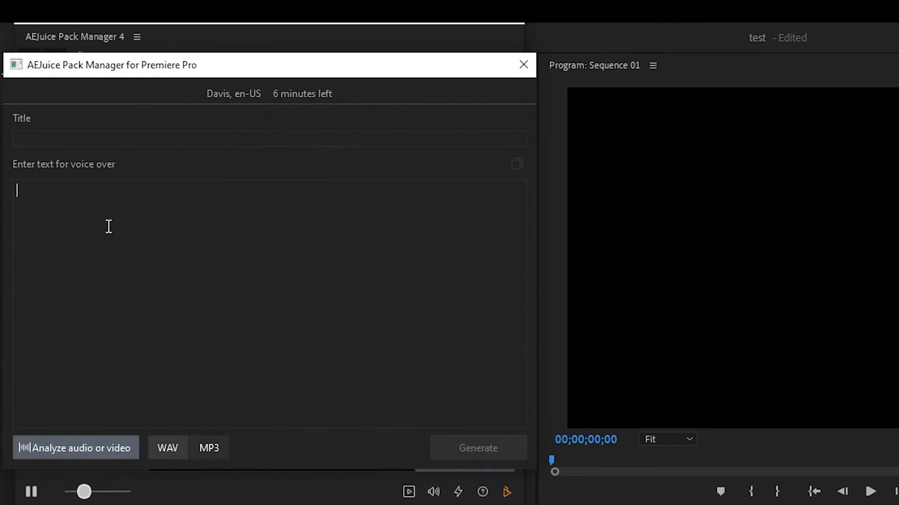
Step: Generate a Davis voiceover of 'How To Transform TEXT To AI VOICEOVER In Premiere Pro' and import it to A1
type("How To Transform TEXT To AI VOICEOVER In Premiere Pro")
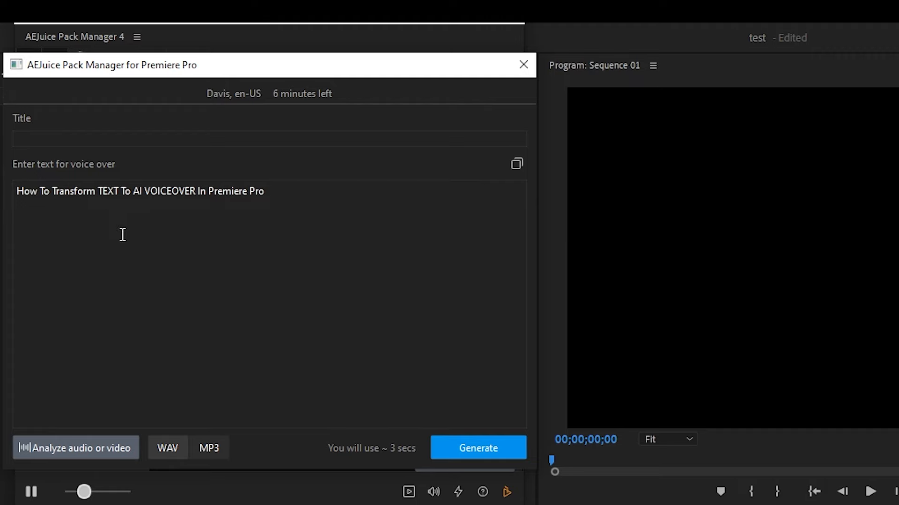
left_click(477, 447)
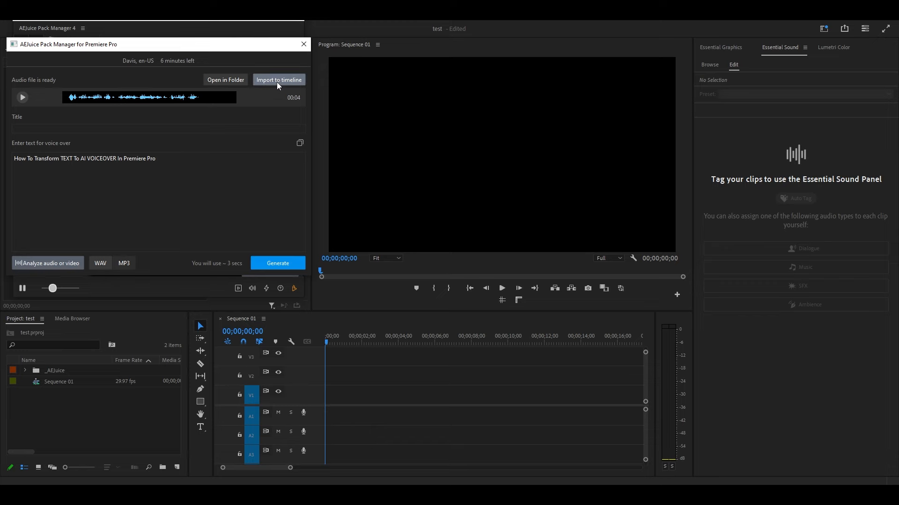
left_click(279, 79)
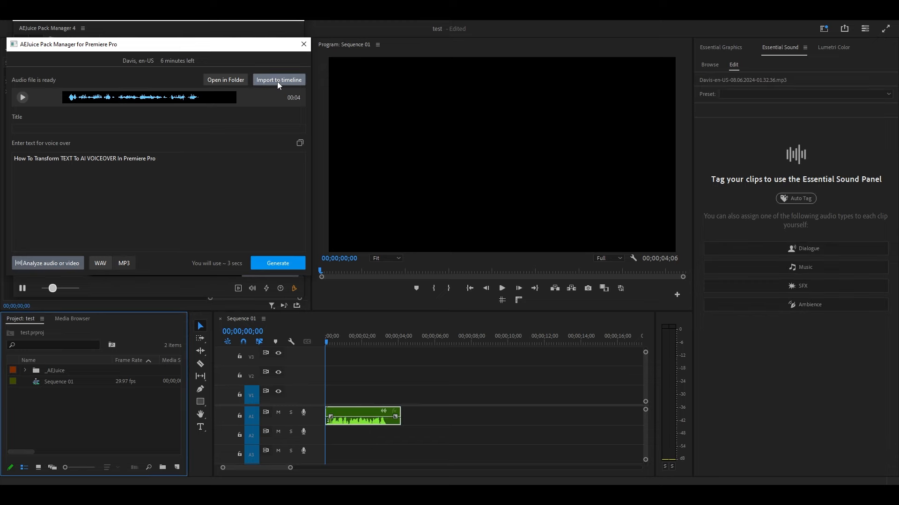